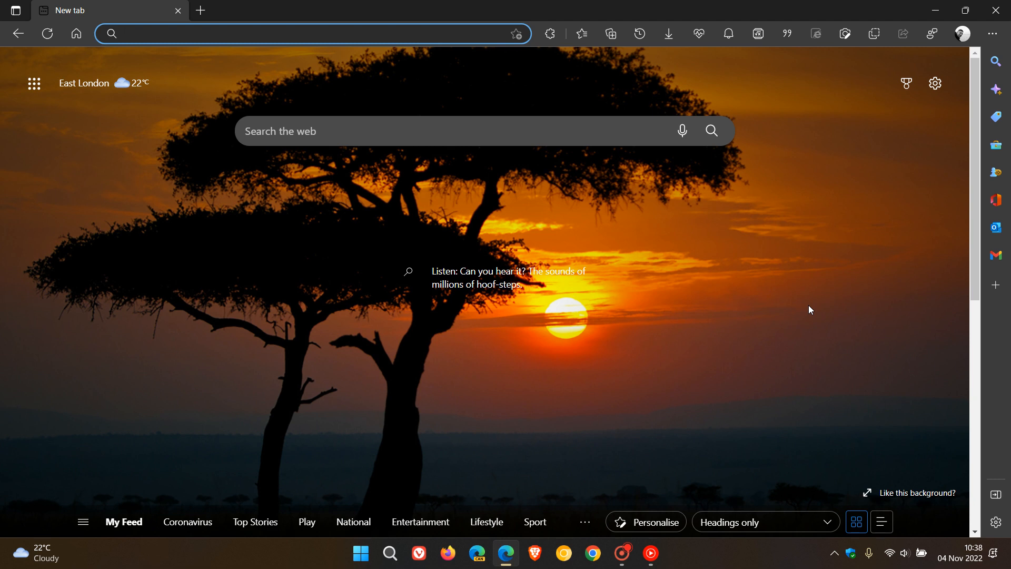
pyautogui.moveTo(562, 194)
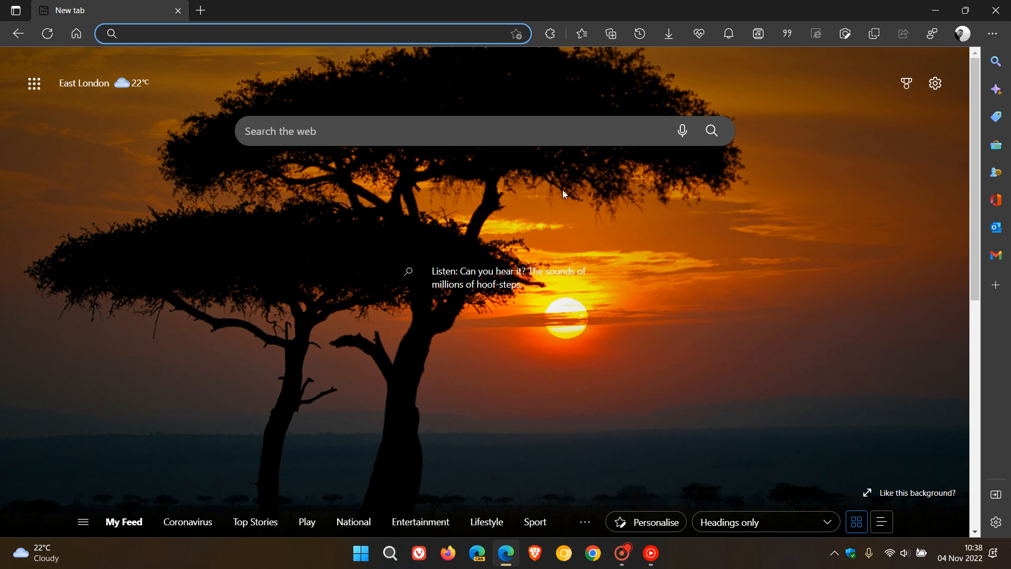
pyautogui.moveTo(766, 269)
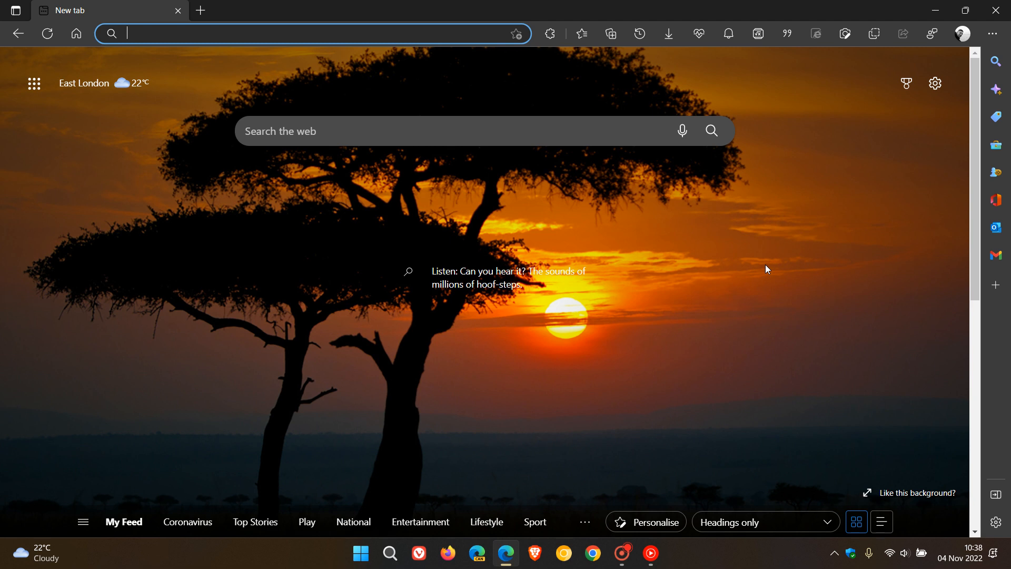
pyautogui.moveTo(777, 278)
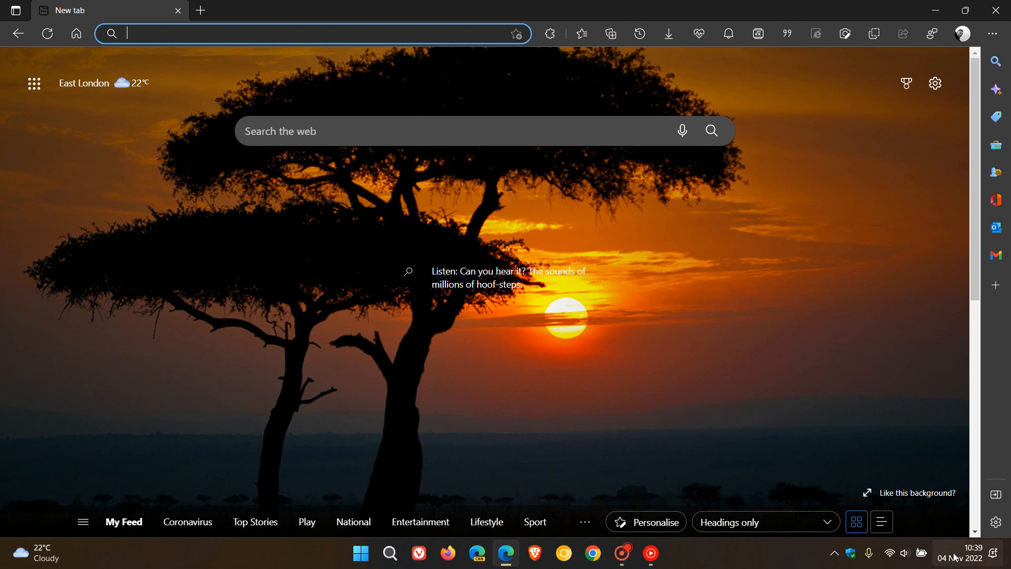
pyautogui.moveTo(780, 291)
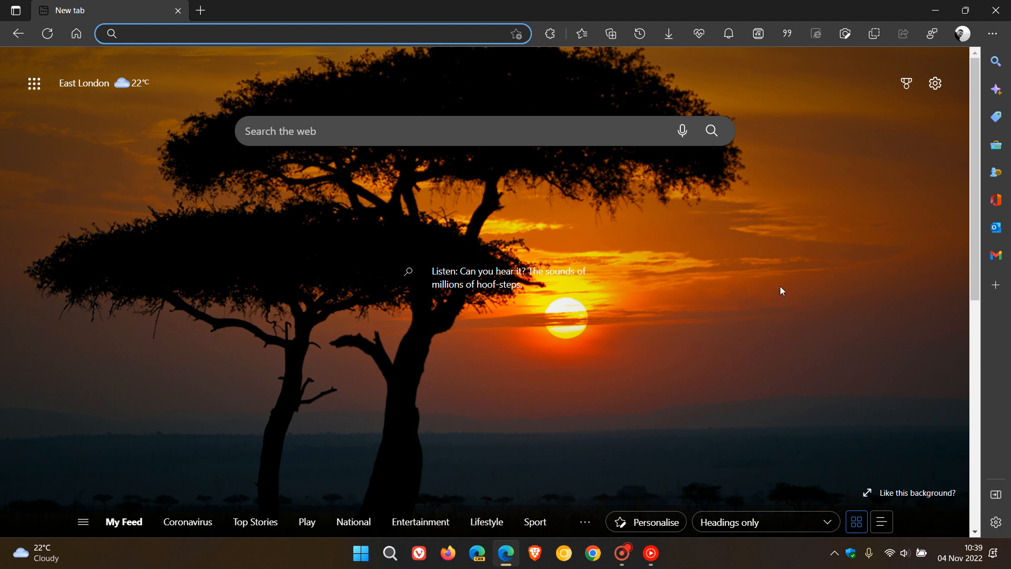
pyautogui.moveTo(740, 243)
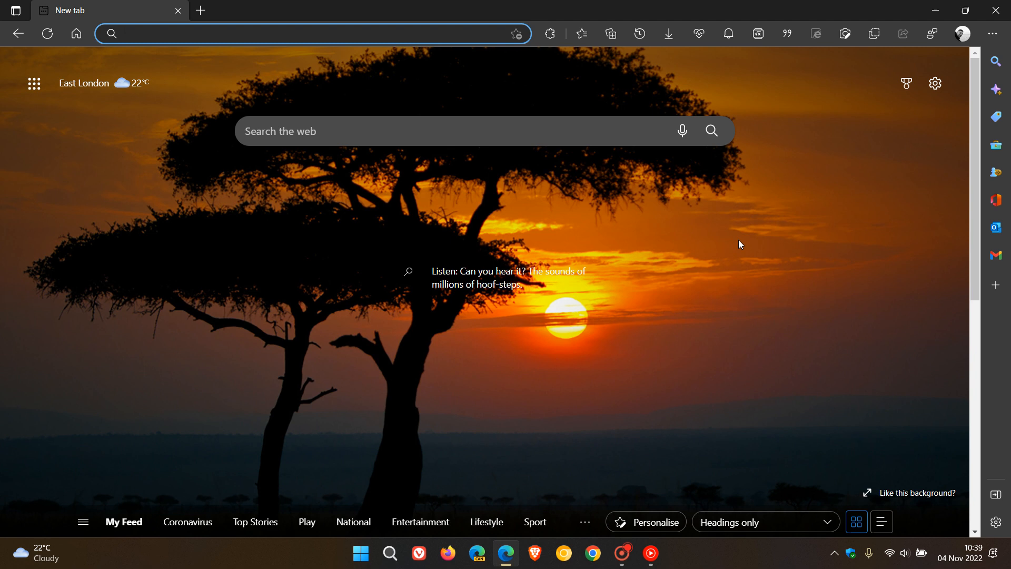
pyautogui.moveTo(733, 283)
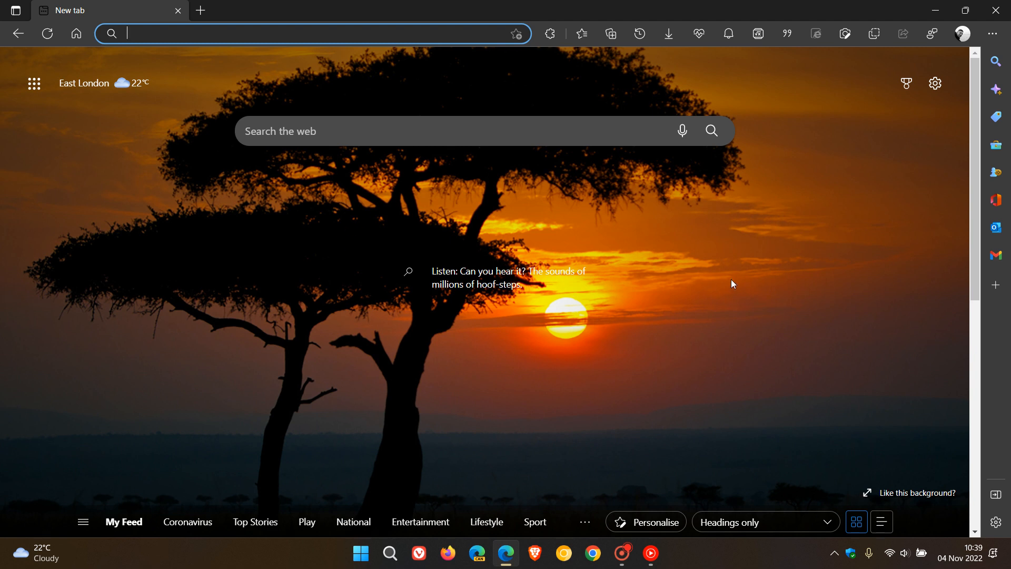
pyautogui.moveTo(986, 50)
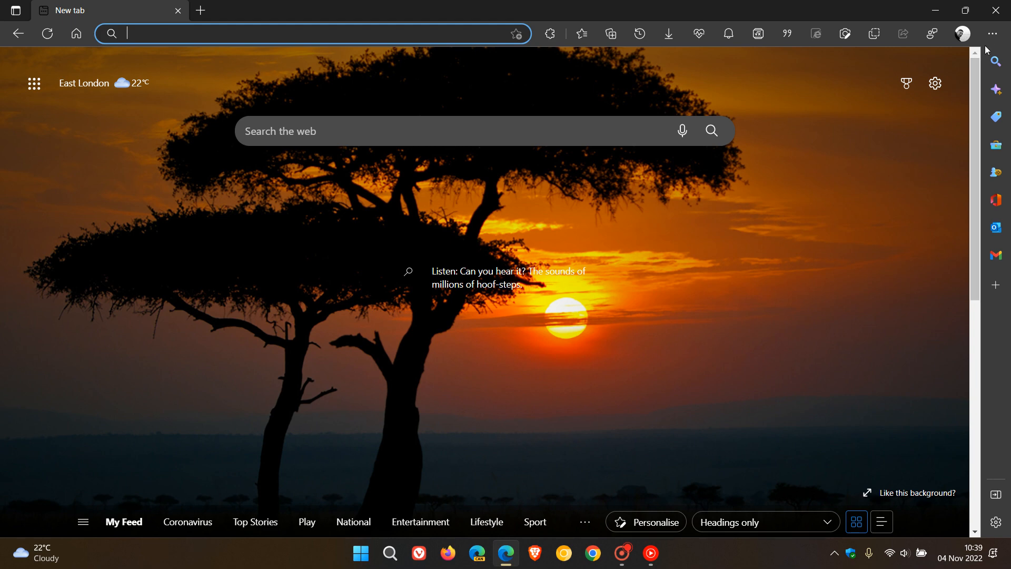
# Step: Show the About page confirming Edge version 107.0.1418.35 is up to date via Help and feedback
pyautogui.click(992, 34)
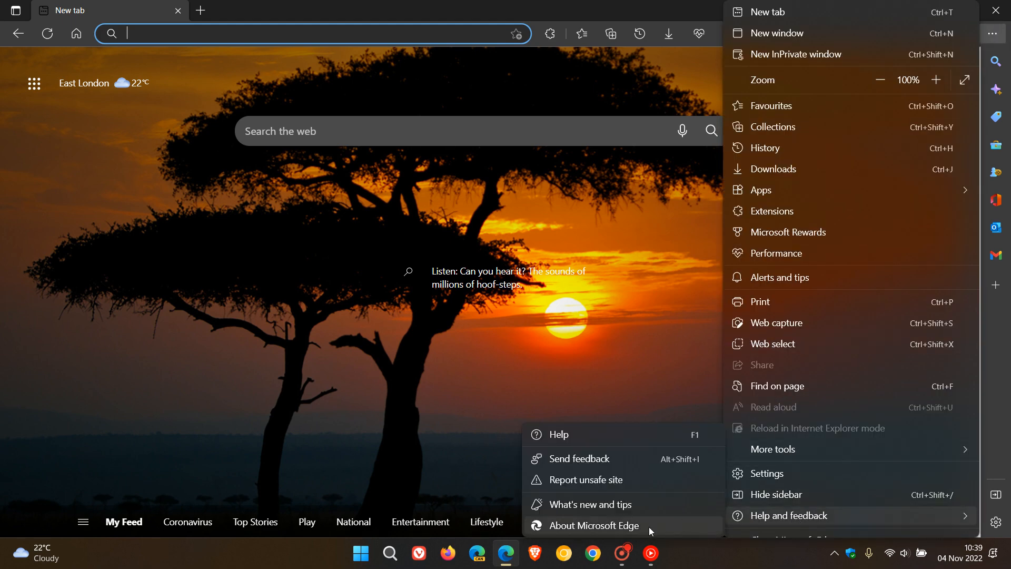
pyautogui.click(596, 524)
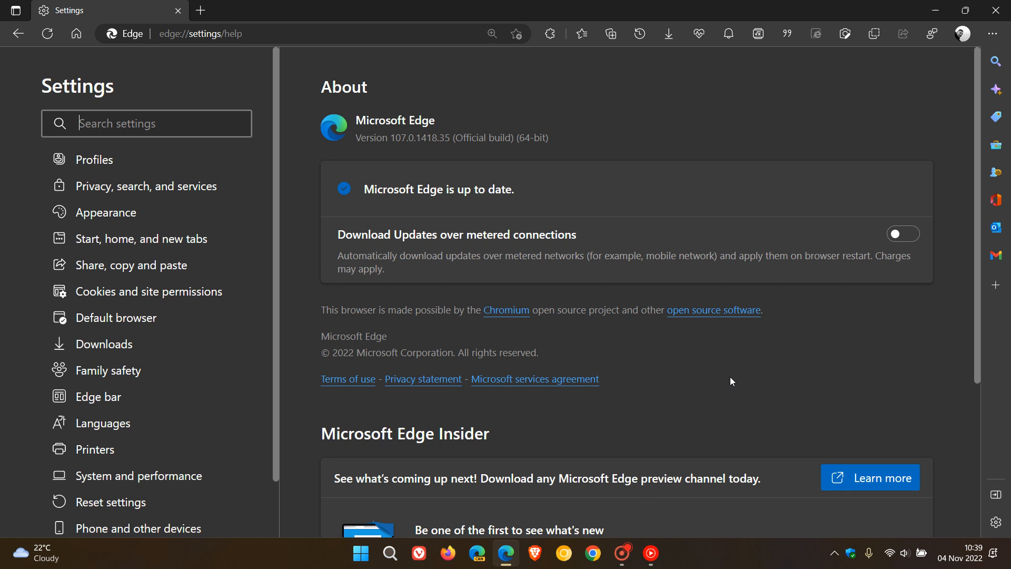
pyautogui.moveTo(506, 310)
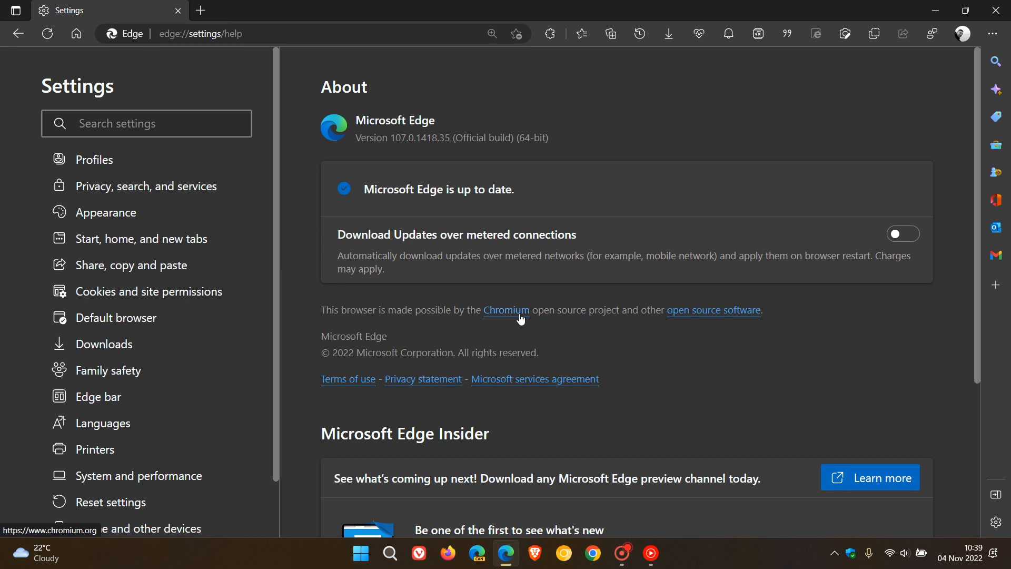
pyautogui.moveTo(686, 352)
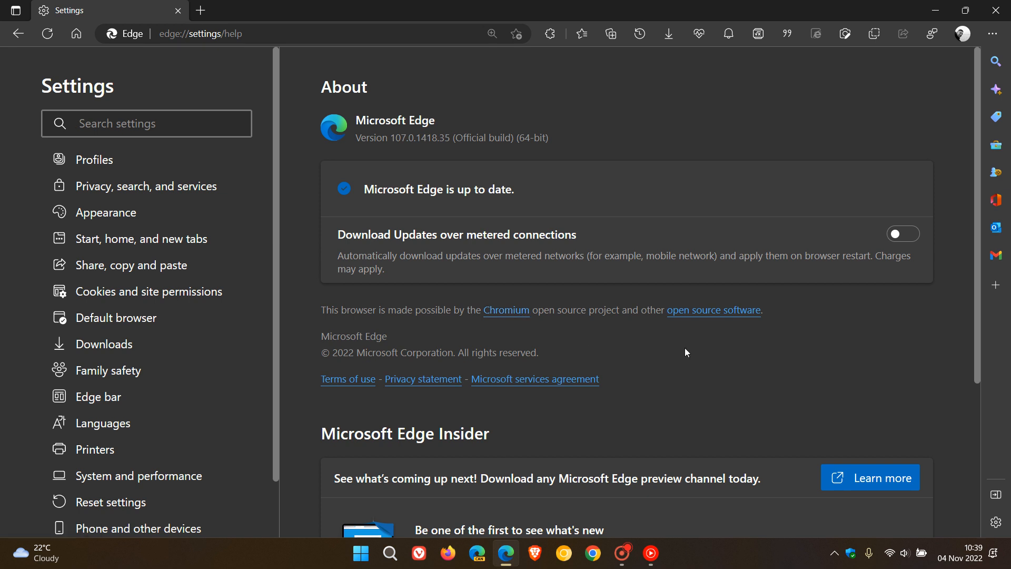
pyautogui.moveTo(677, 291)
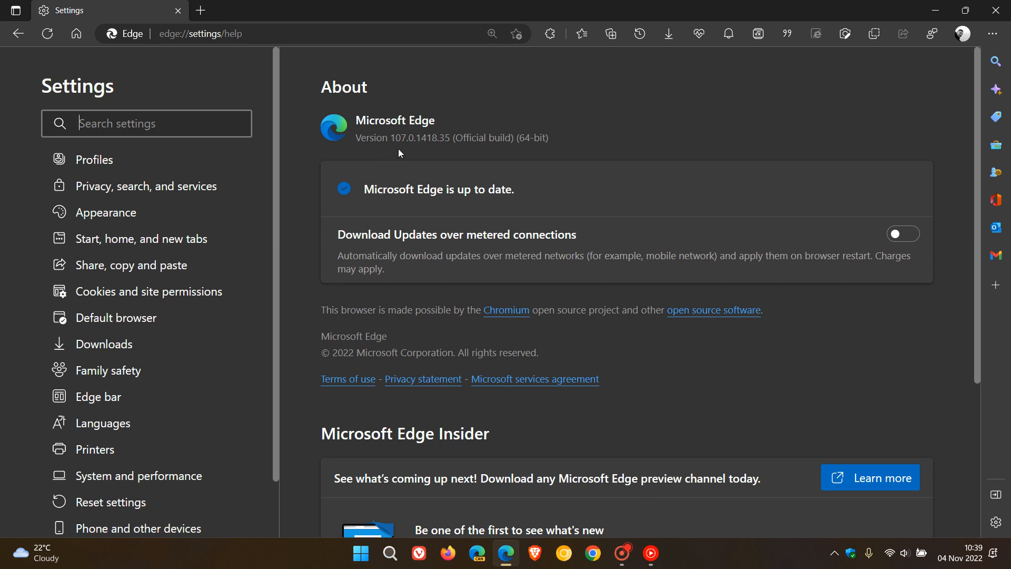
pyautogui.moveTo(438, 141)
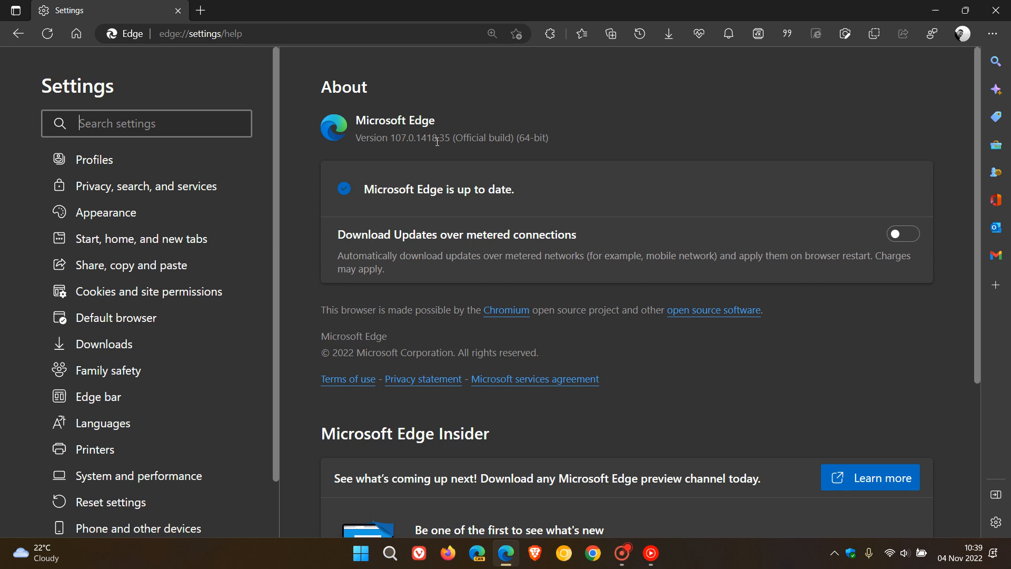
pyautogui.moveTo(447, 143)
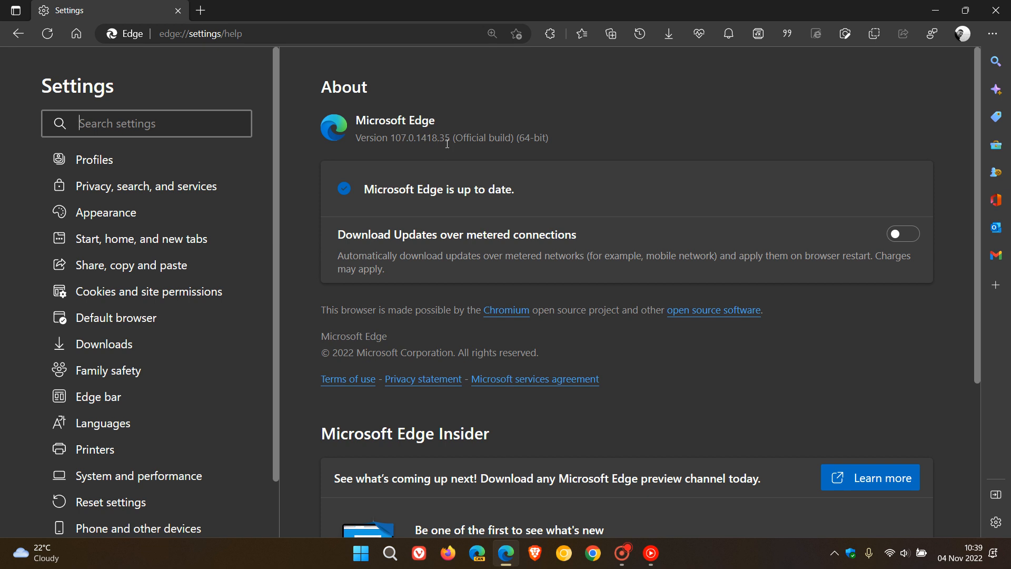
pyautogui.moveTo(453, 148)
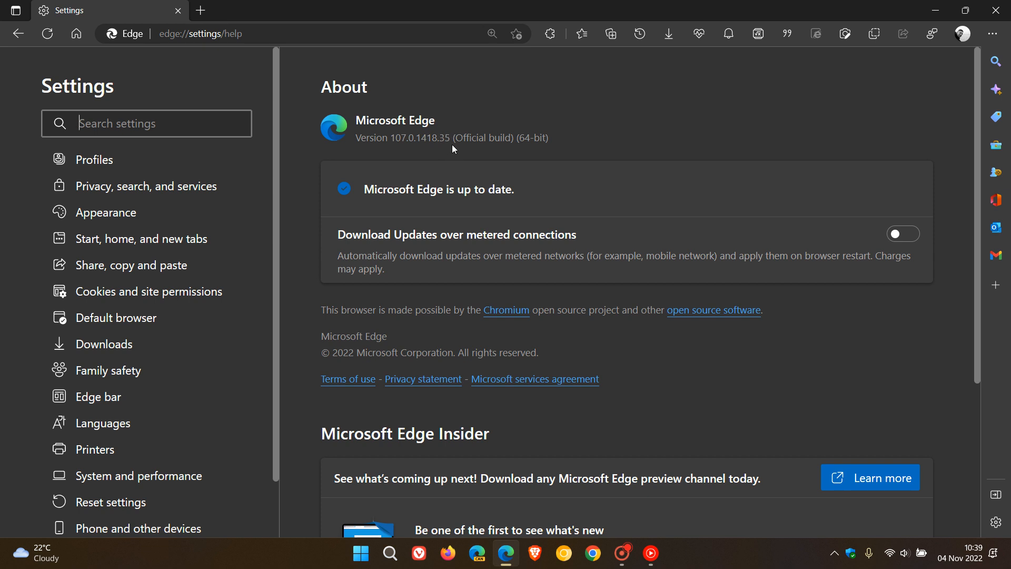
pyautogui.moveTo(728, 140)
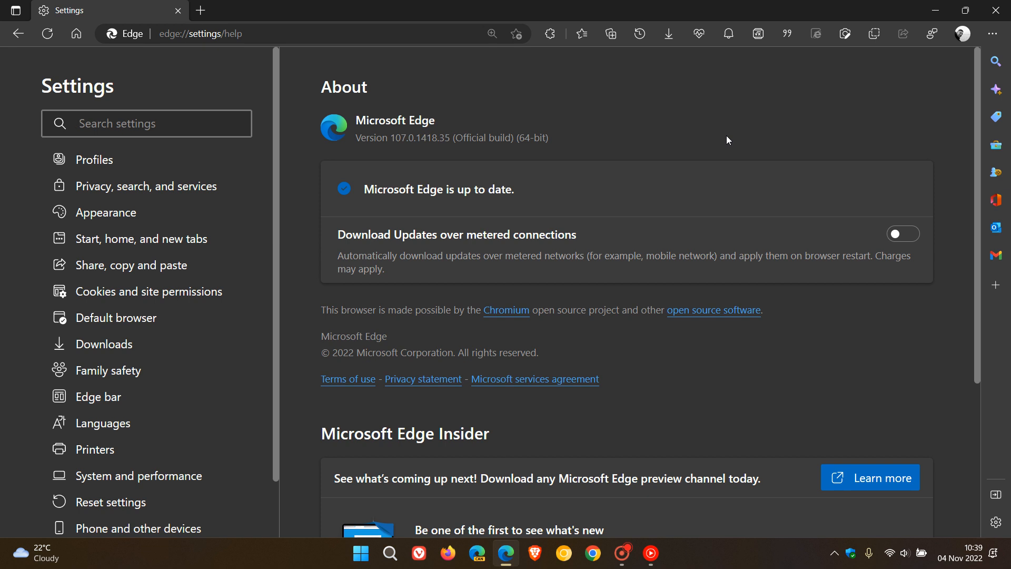
pyautogui.moveTo(421, 150)
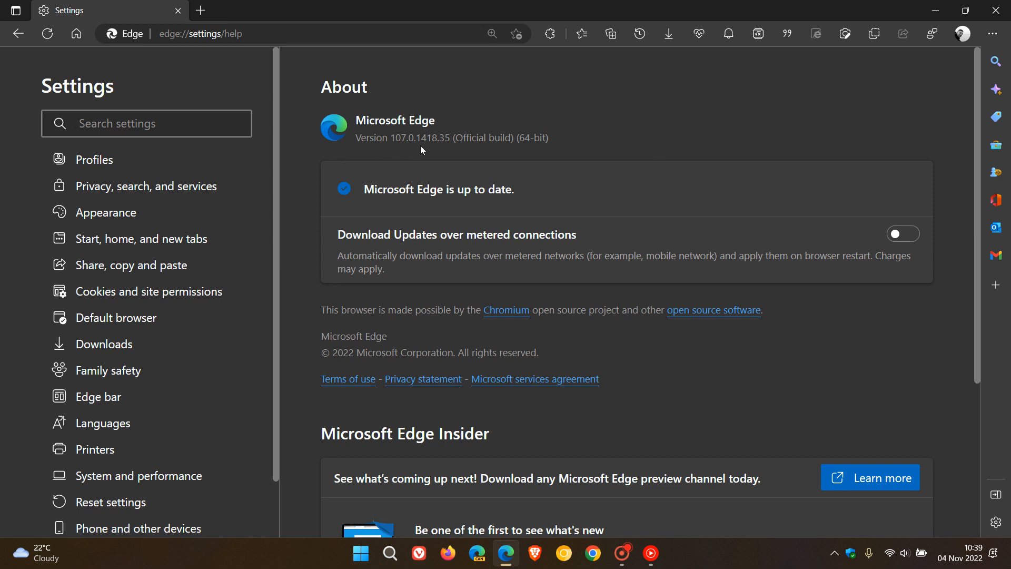
pyautogui.moveTo(740, 117)
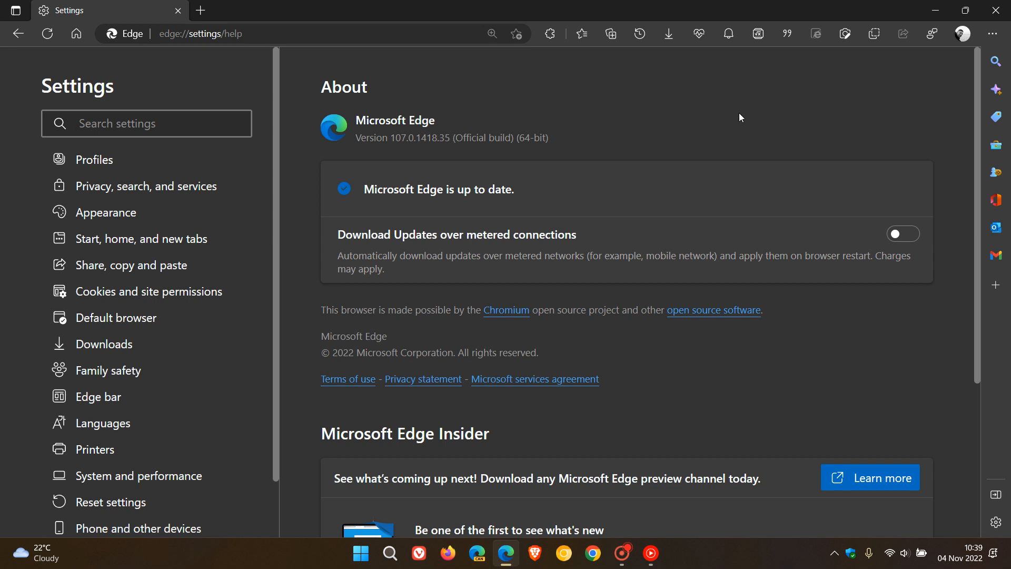
pyautogui.click(147, 124)
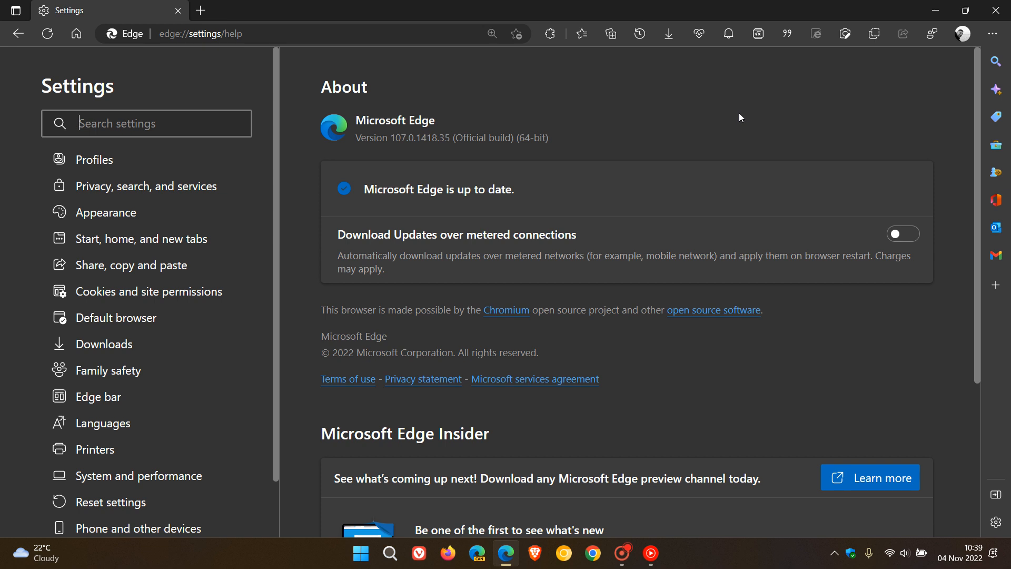
pyautogui.moveTo(552, 114)
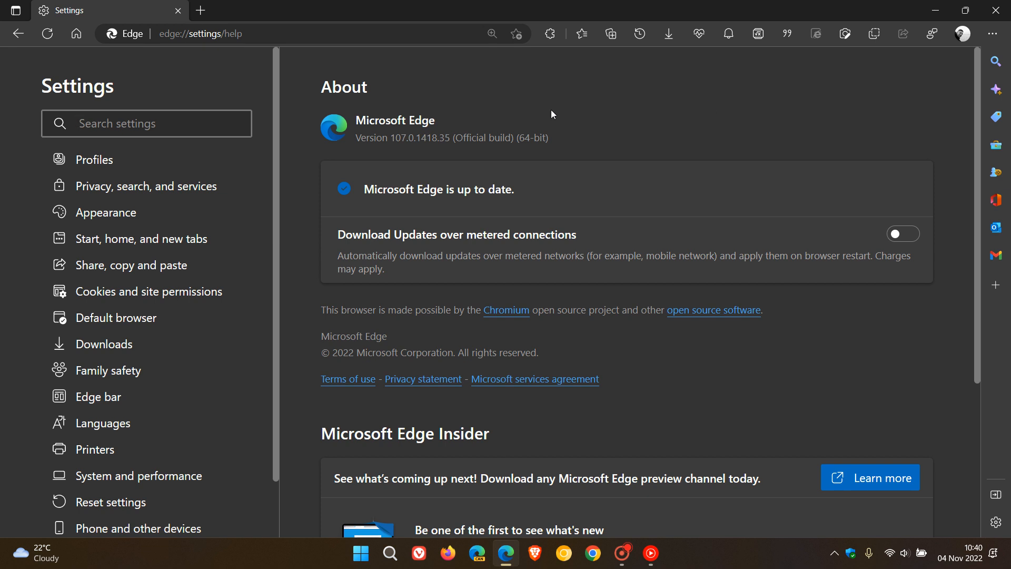
pyautogui.moveTo(639, 131)
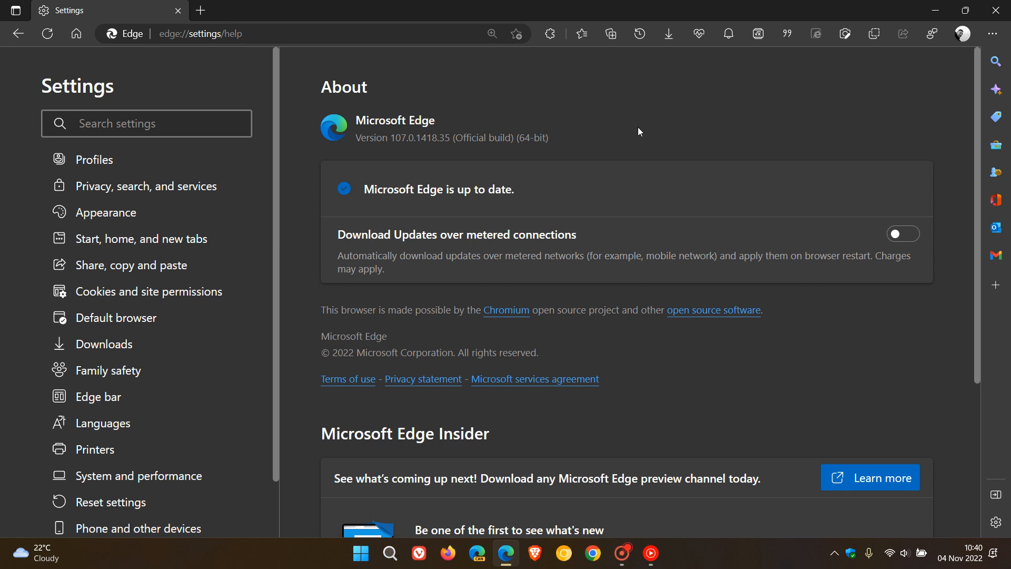
pyautogui.moveTo(446, 113)
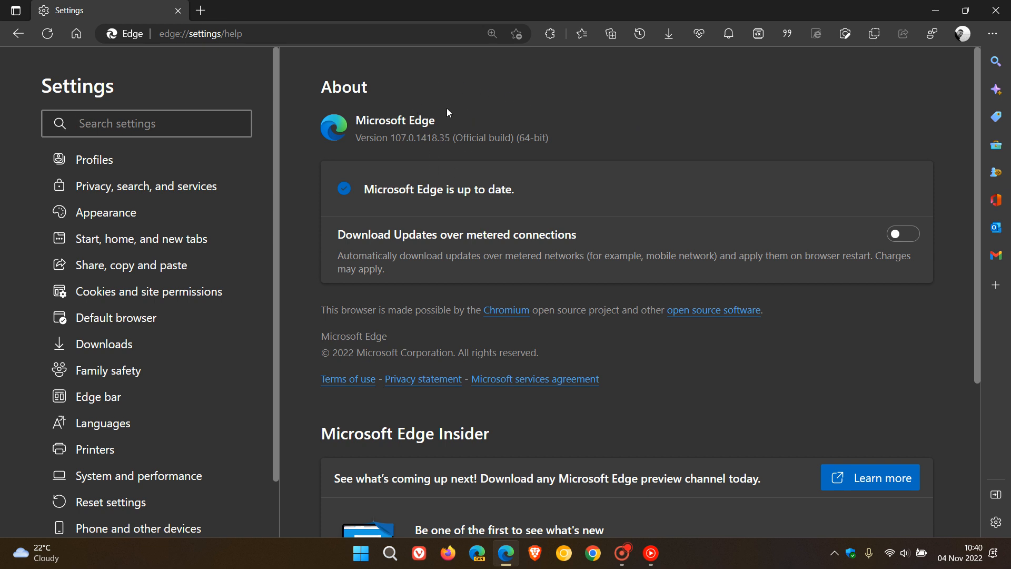
pyautogui.moveTo(644, 111)
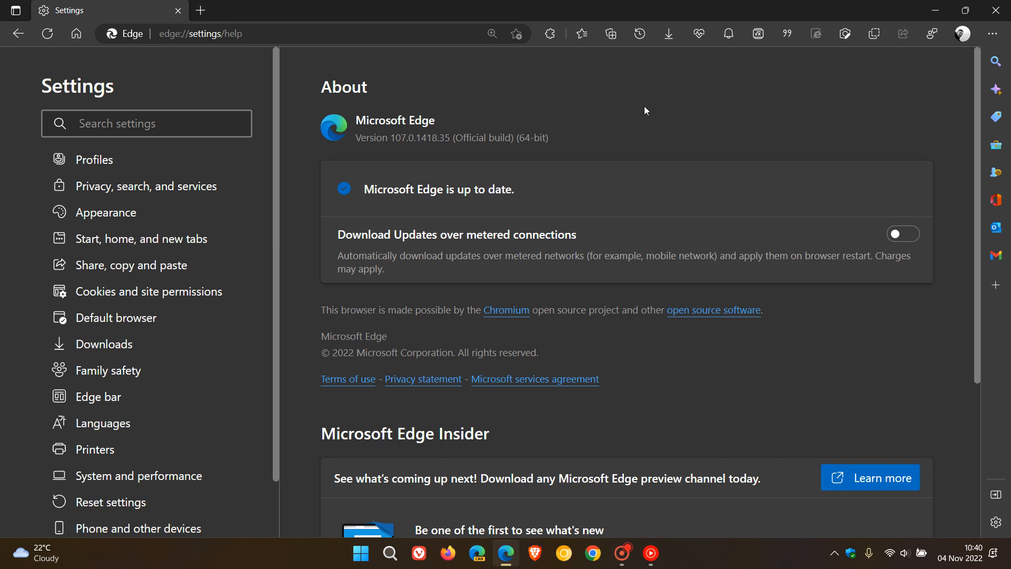
pyautogui.click(147, 123)
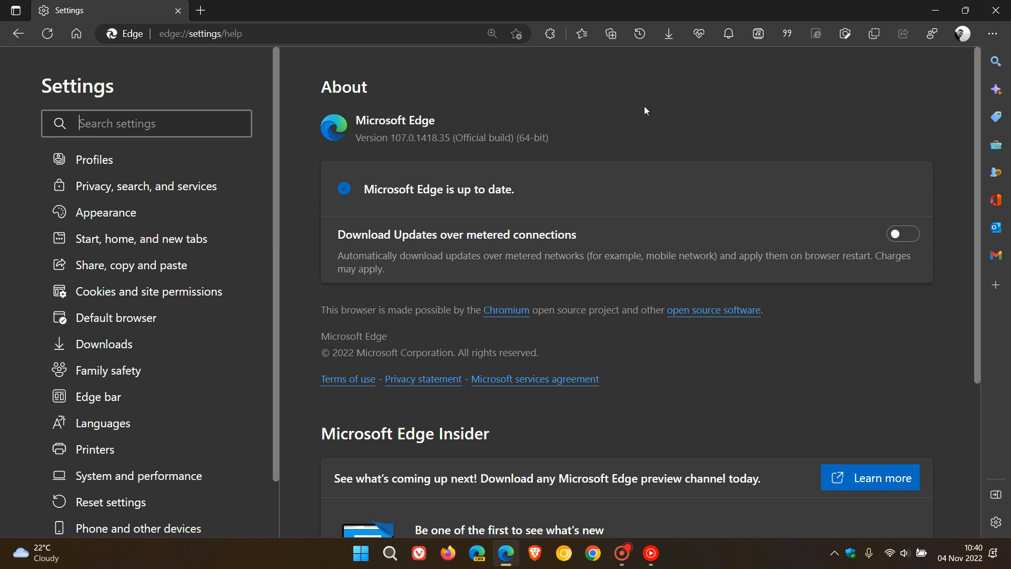
pyautogui.moveTo(544, 97)
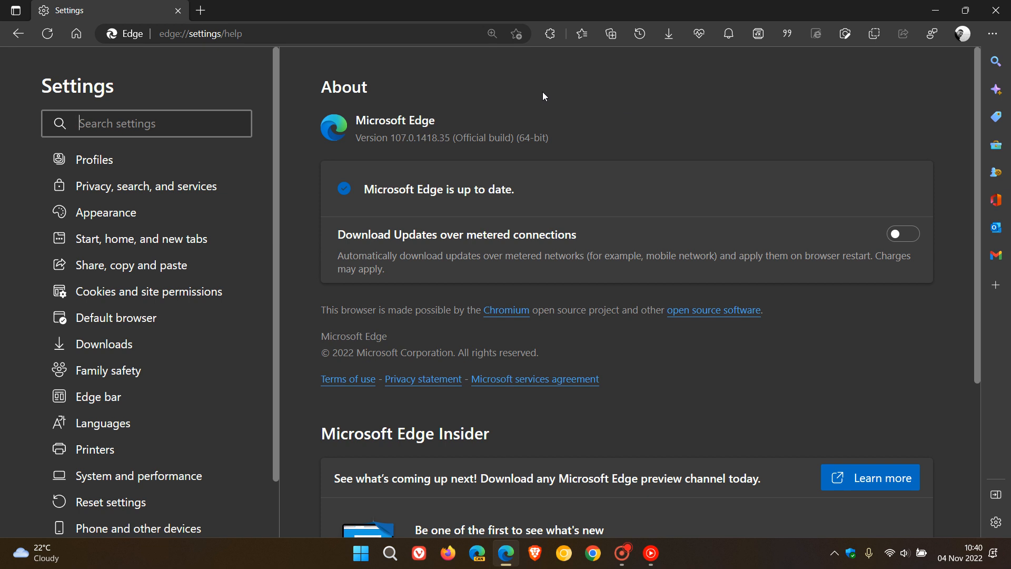
pyautogui.moveTo(633, 122)
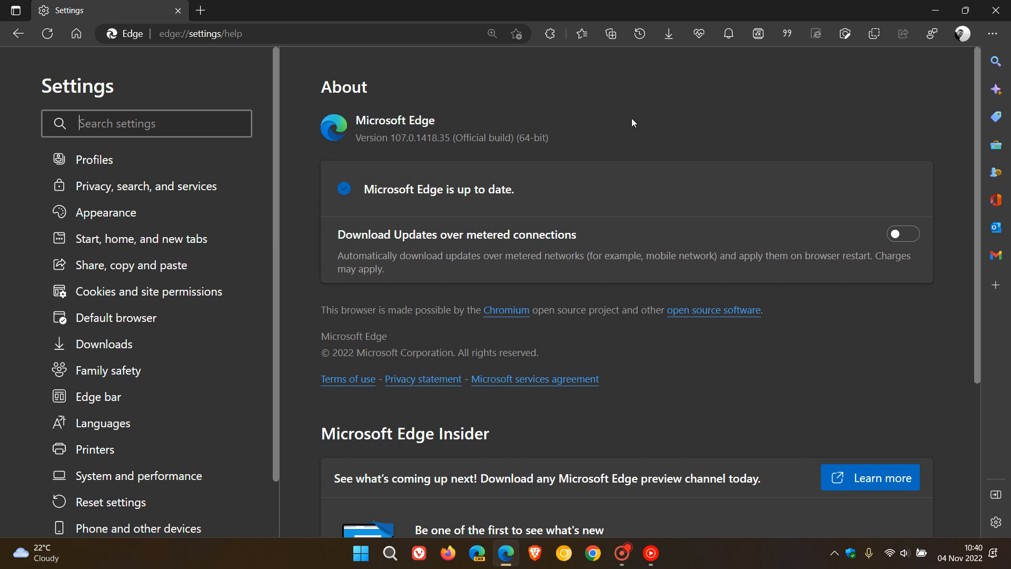
pyautogui.moveTo(993, 34)
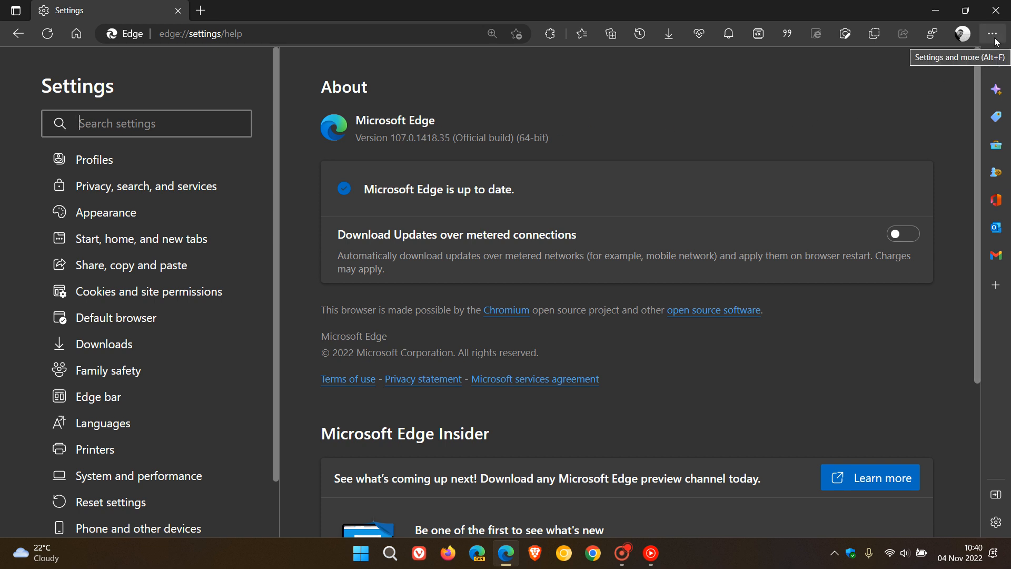
pyautogui.click(993, 34)
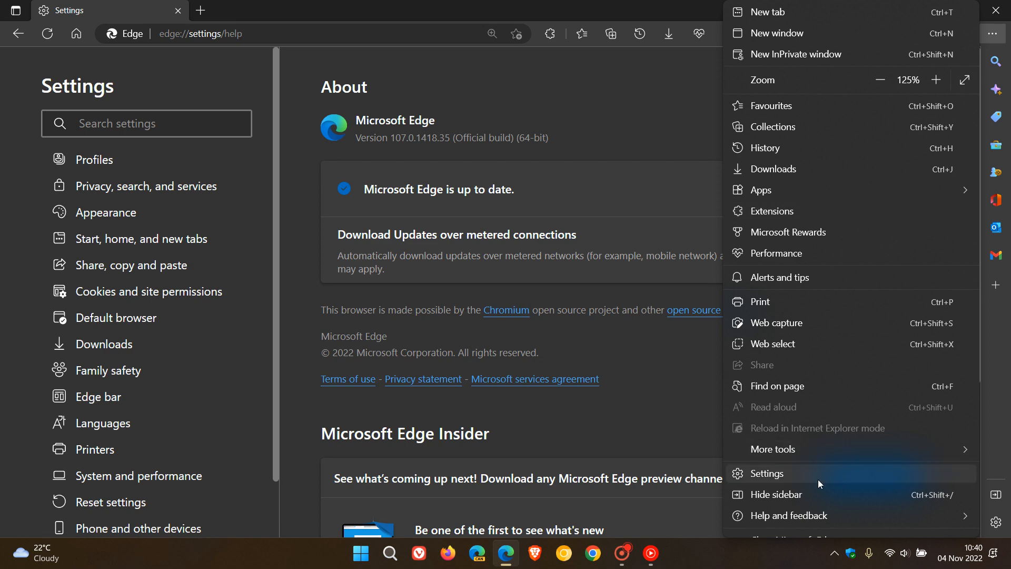
pyautogui.click(790, 515)
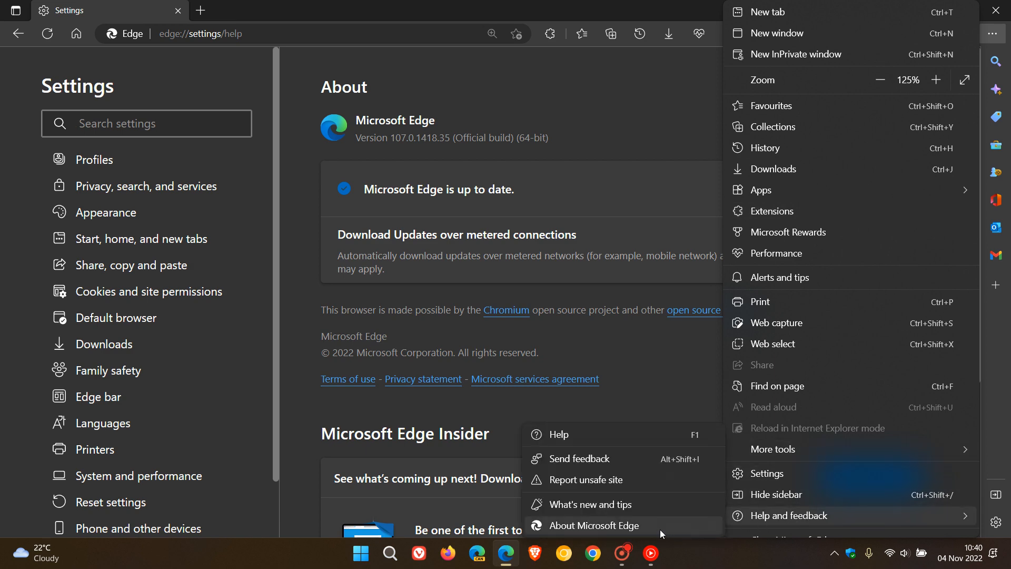
pyautogui.click(594, 524)
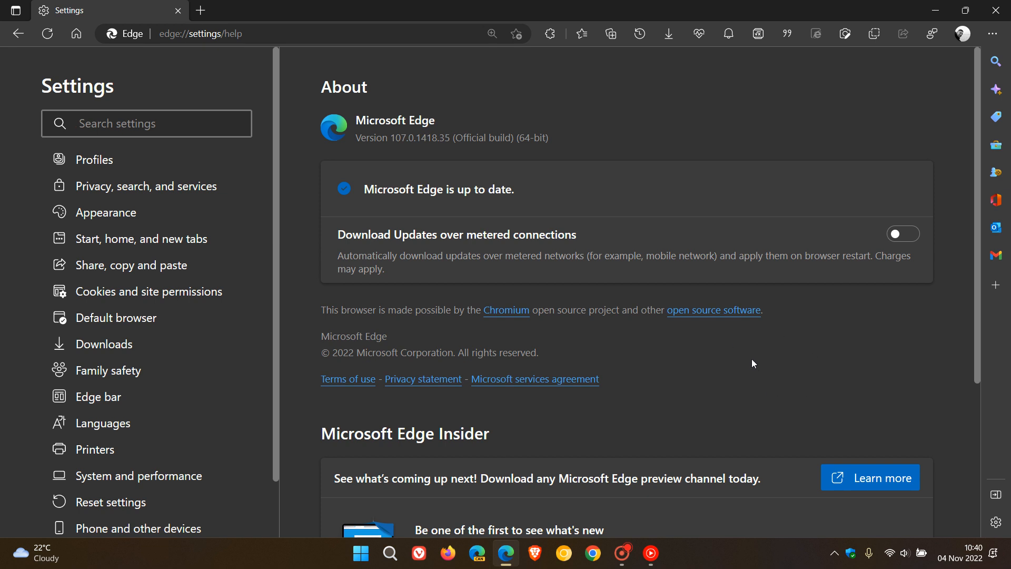
pyautogui.moveTo(76, 34)
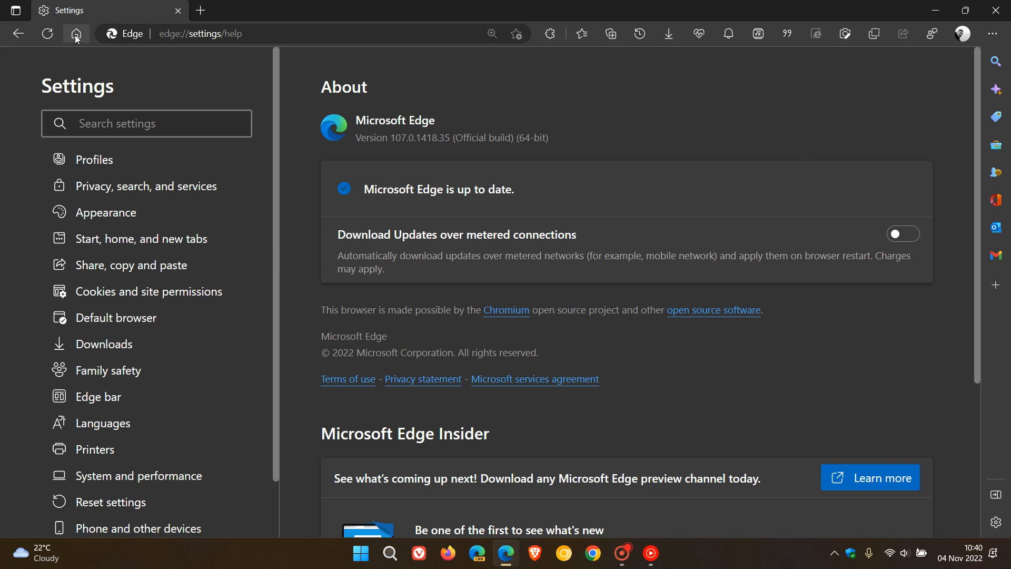
pyautogui.click(76, 34)
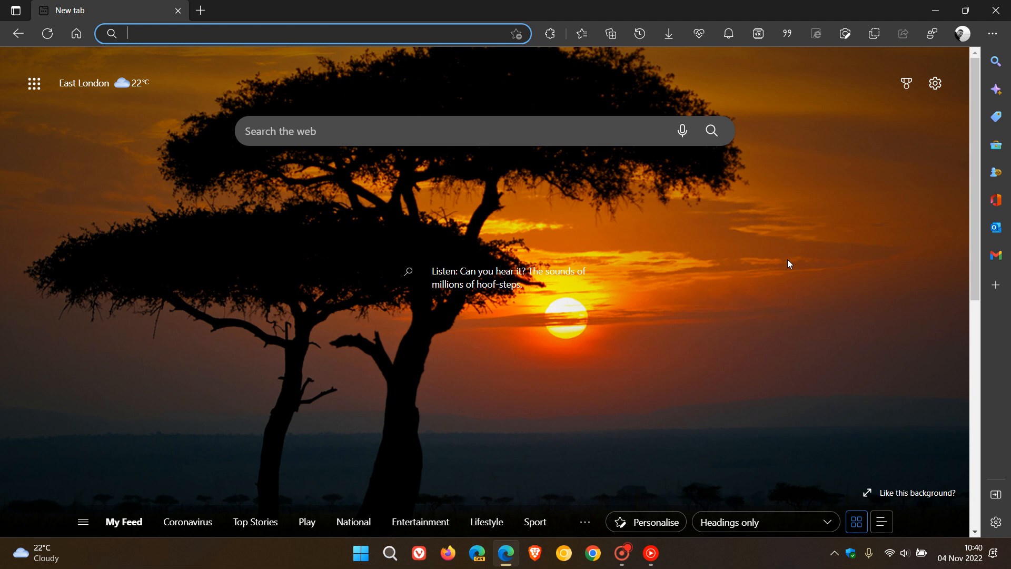
pyautogui.moveTo(706, 297)
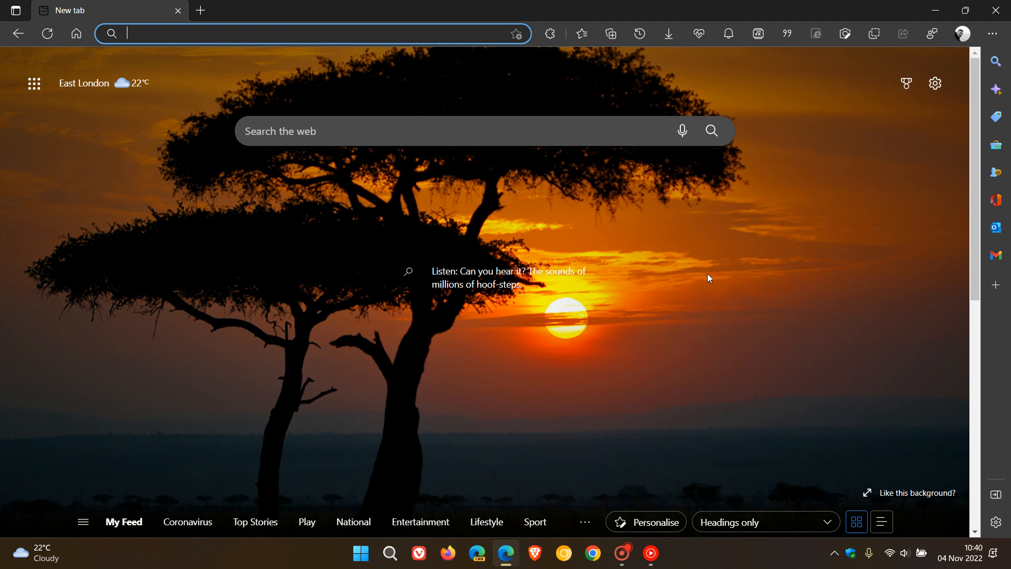
pyautogui.moveTo(799, 313)
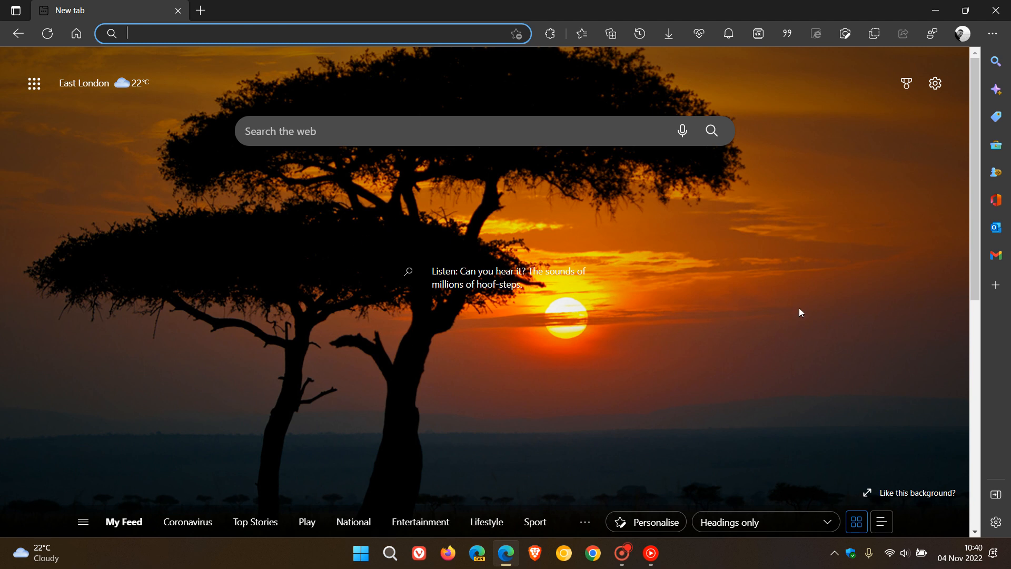